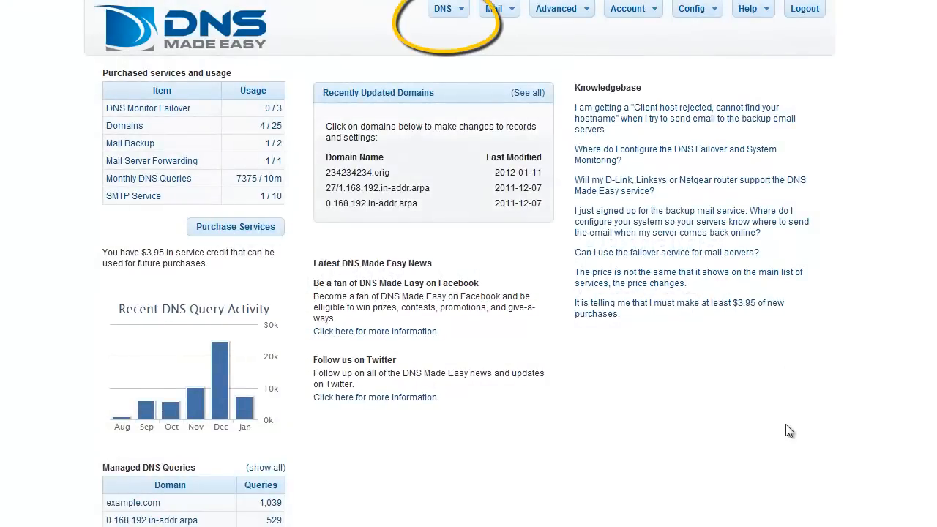
Go to the Managed DNS page from the DNS menu
{"action": "left_click", "coordinate": [445, 9]}
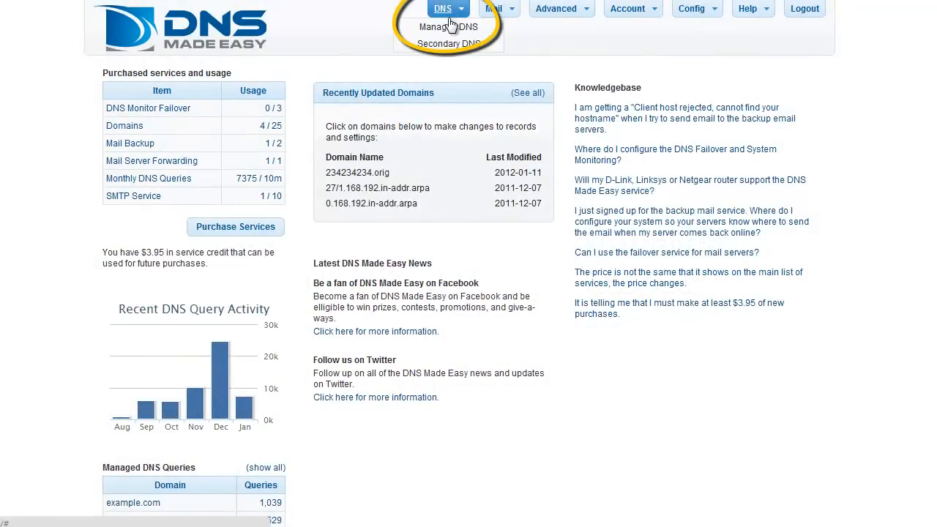
{"action": "left_click", "coordinate": [443, 27]}
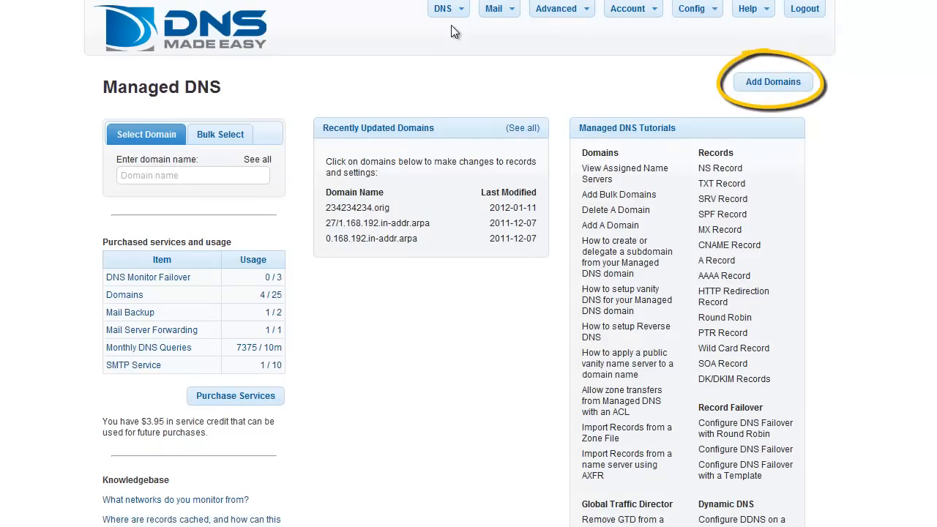
{"action": "mouse_move", "coordinate": [784, 92]}
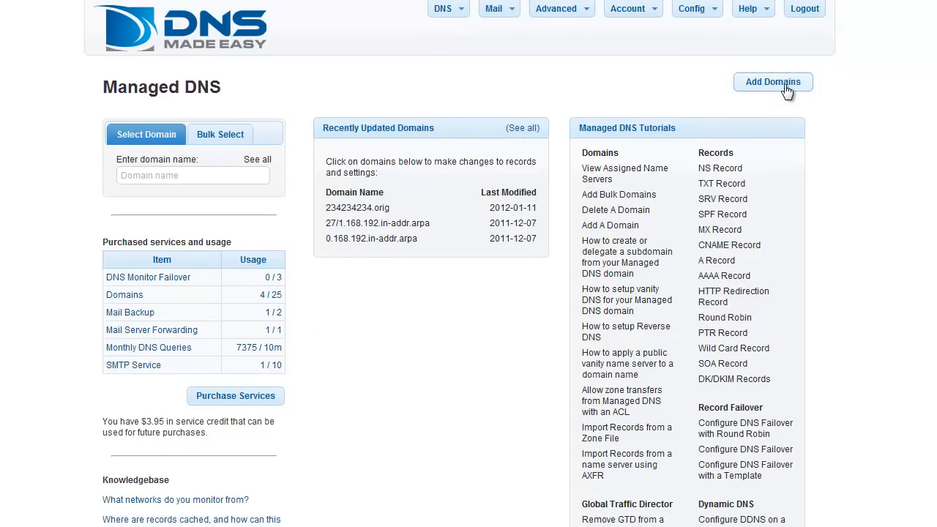
Enter example.com and 2example.com as new domains in the Add Domains dialog
{"action": "left_click", "coordinate": [772, 81]}
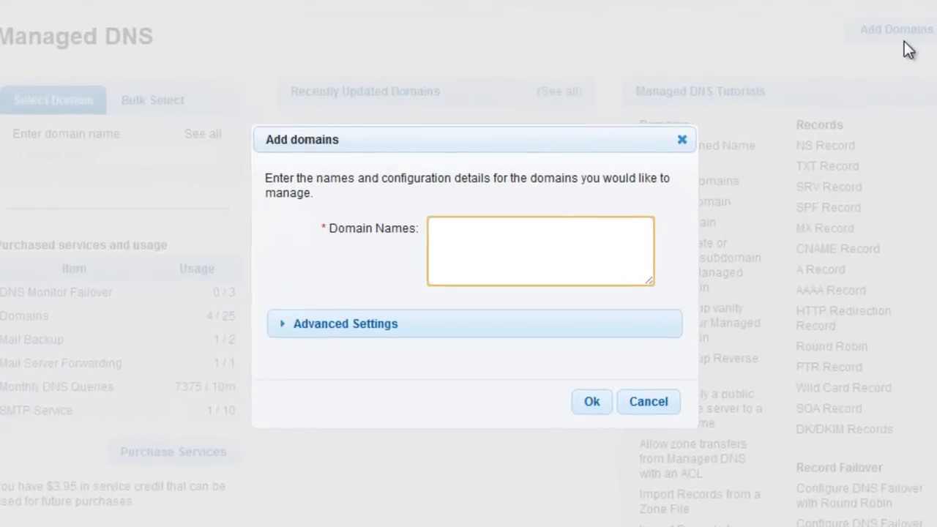
{"action": "type", "text": "example.com"}
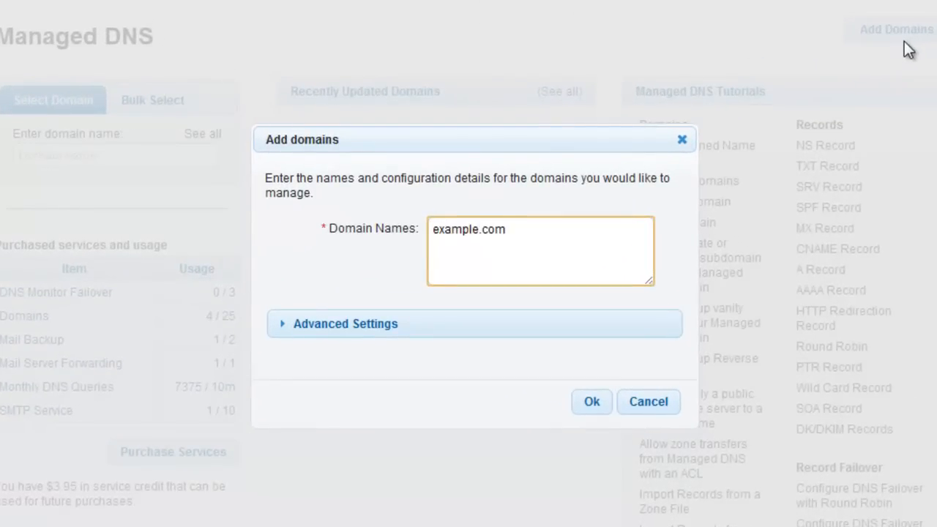
{"action": "type", "text": "2example"}
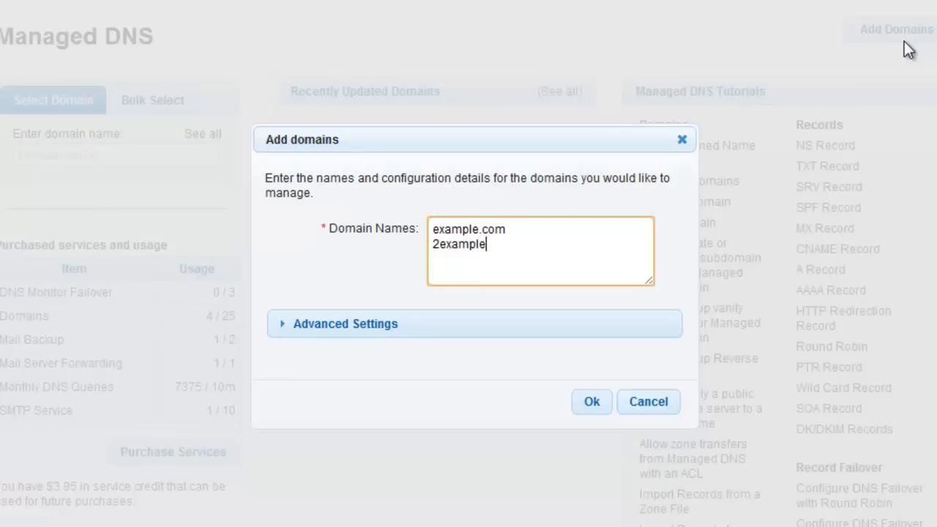
{"action": "type", "text": ".com"}
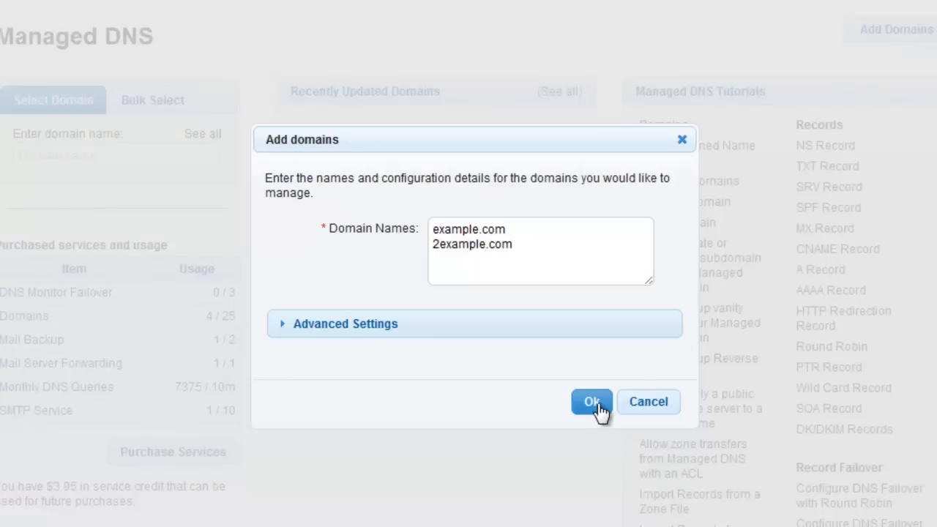
Confirm adding both domains and dismiss the success notice
{"action": "left_click", "coordinate": [591, 403]}
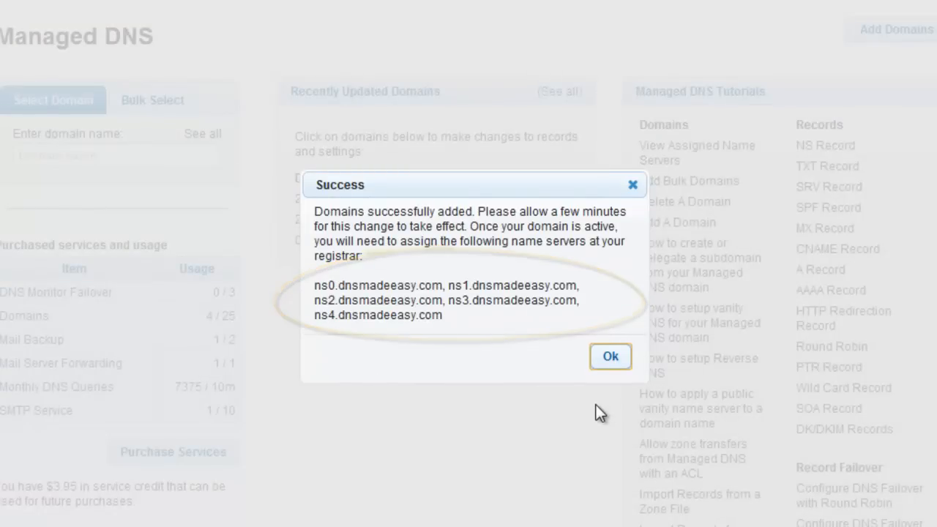
{"action": "left_click", "coordinate": [610, 357]}
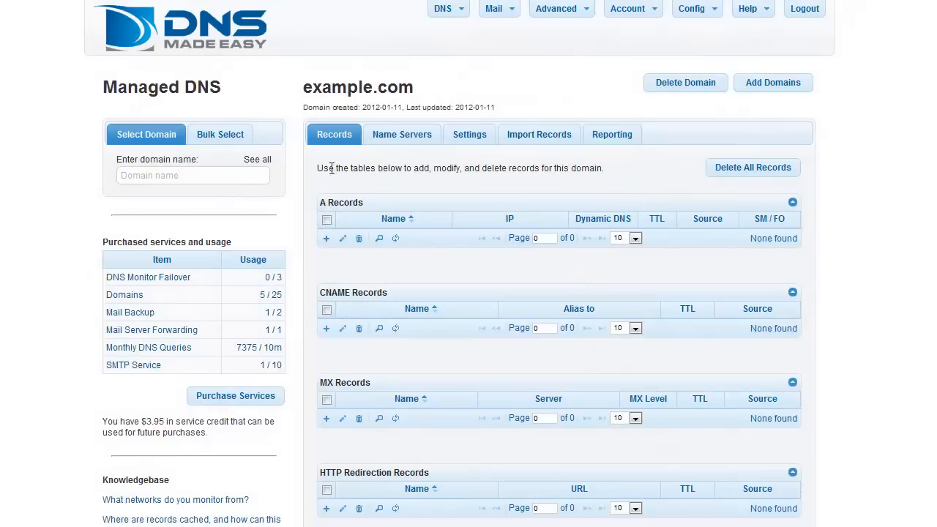
Display example.com's name servers, ns0–ns4.dnsmadeeasy.com plus delegated iana-servers.net
{"action": "left_click", "coordinate": [402, 134]}
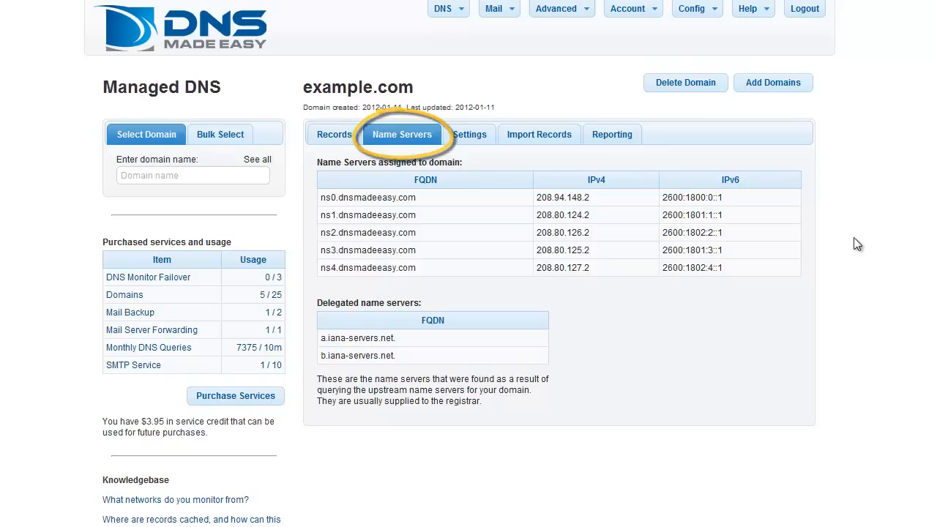
{"action": "left_click", "coordinate": [401, 134]}
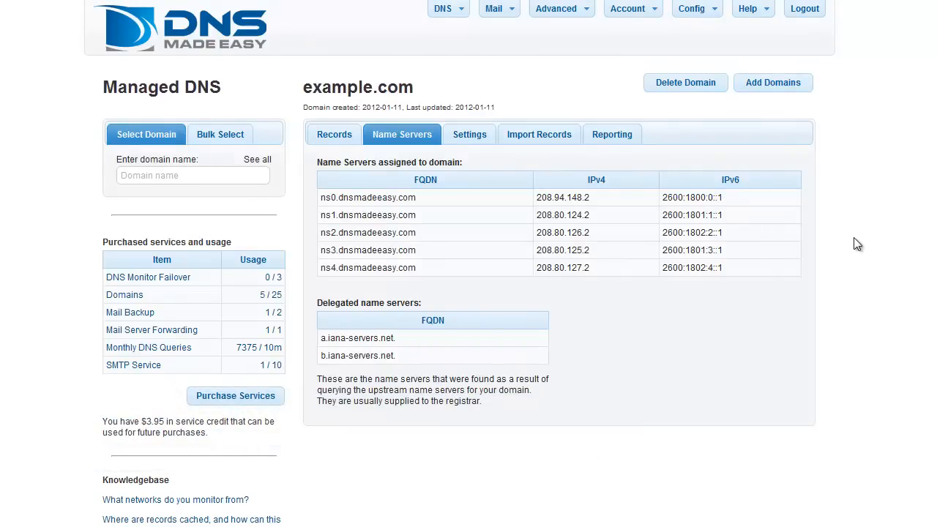
Go to the Support Center page from the Help menu
{"action": "left_click", "coordinate": [749, 9]}
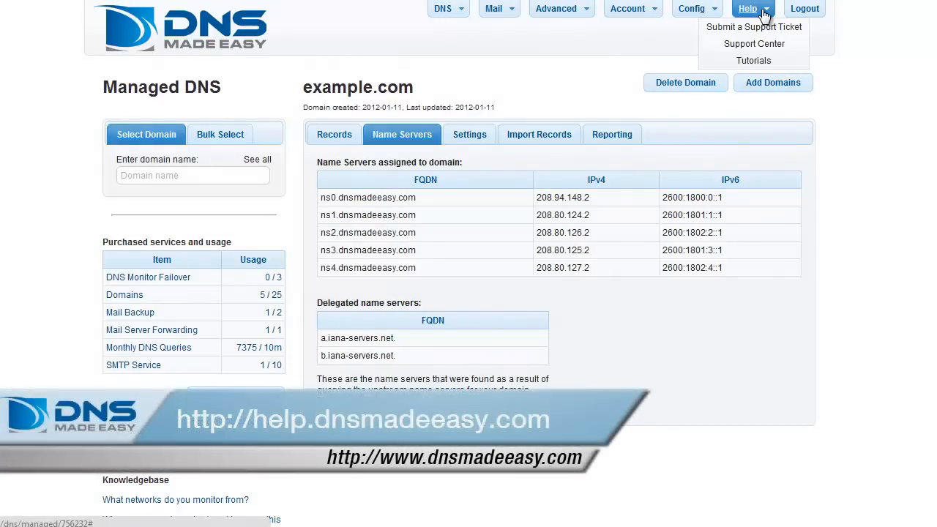
{"action": "left_click", "coordinate": [751, 61]}
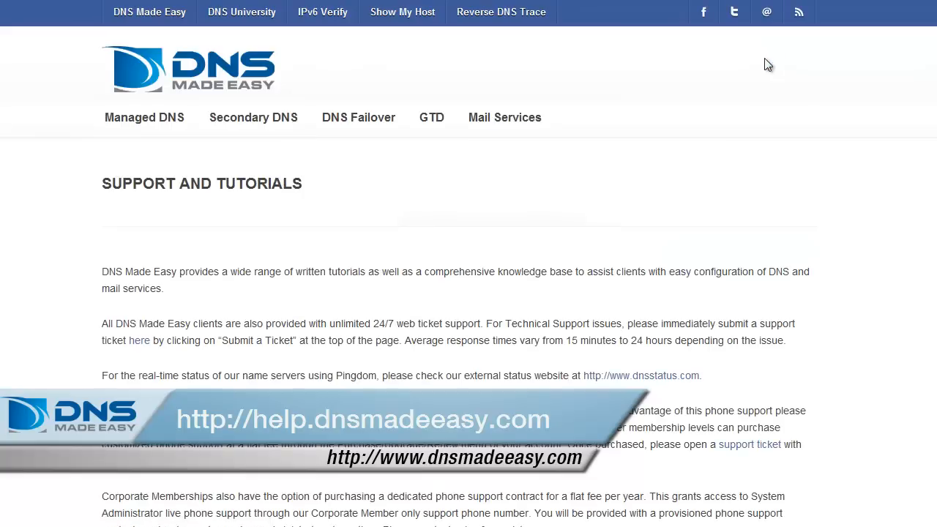